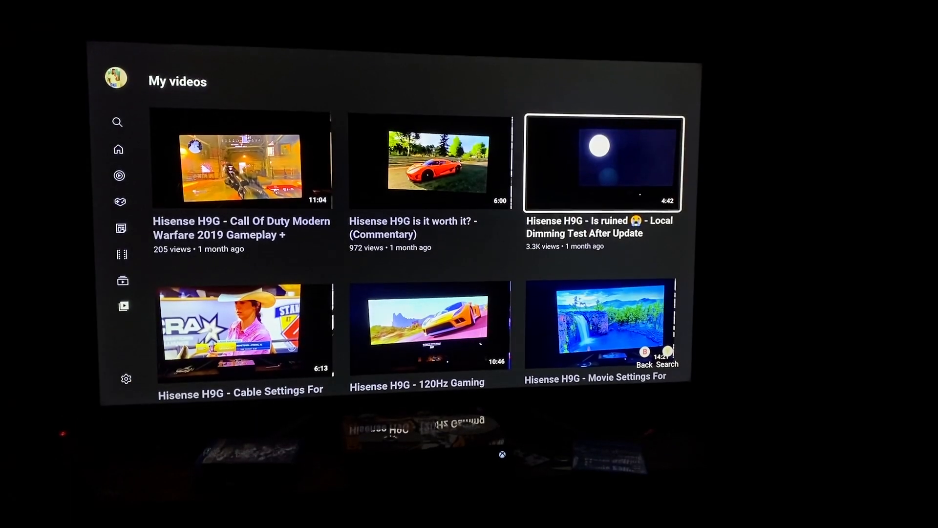
Step: Play 'Hisense H9G - Local Dimming Test After Update' from My videos and skip to ~20 s
click(602, 163)
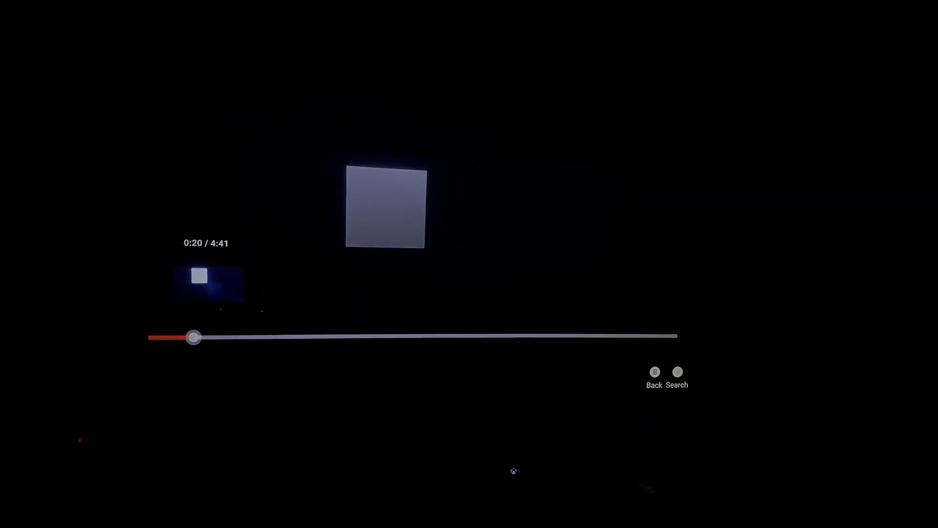